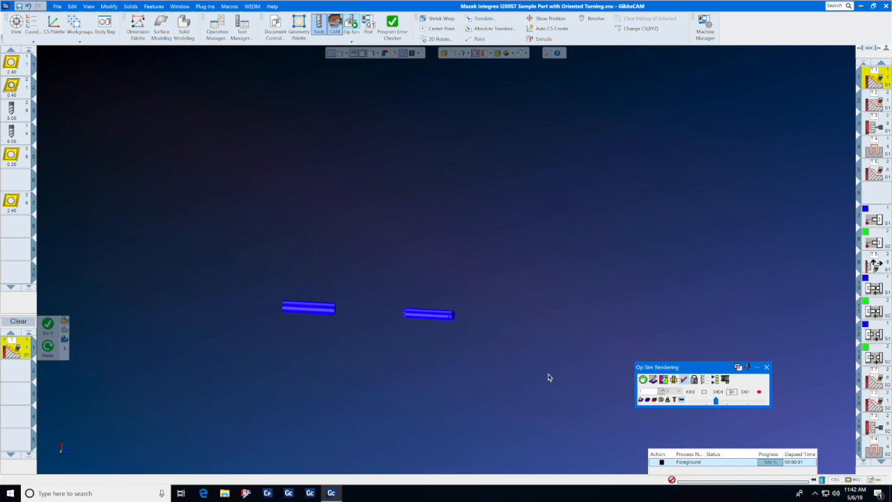
mouse_move(546, 381)
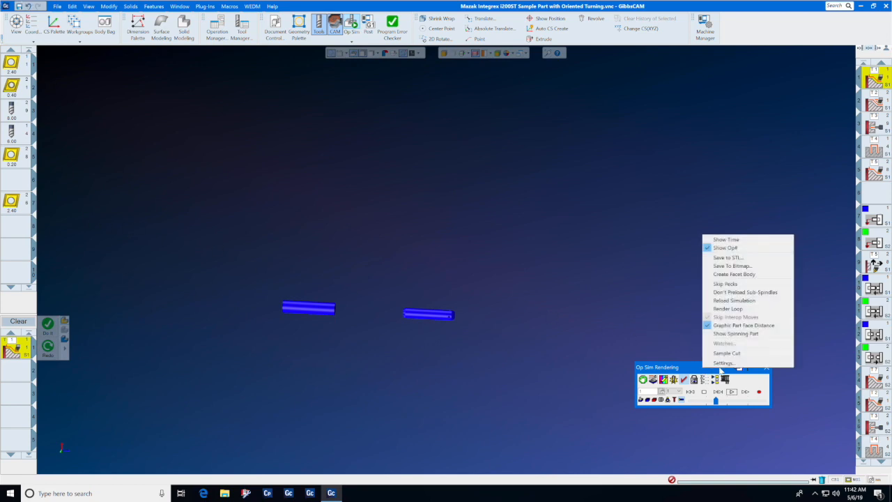
Choose Settings from the Op Sim Rendering context menu to show simulation performance options.
click(723, 362)
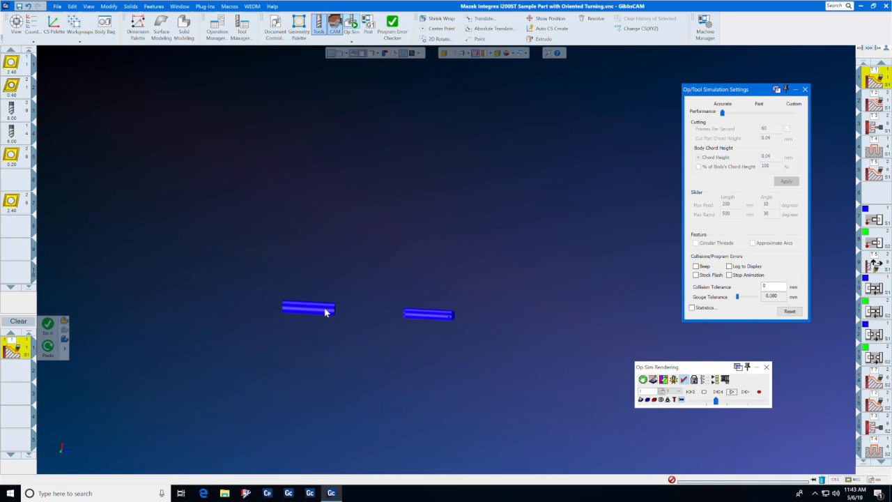
mouse_move(550, 242)
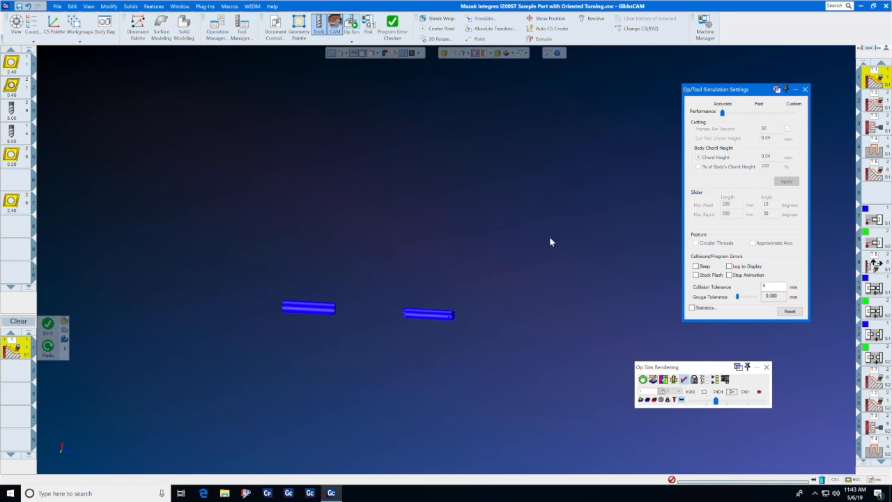